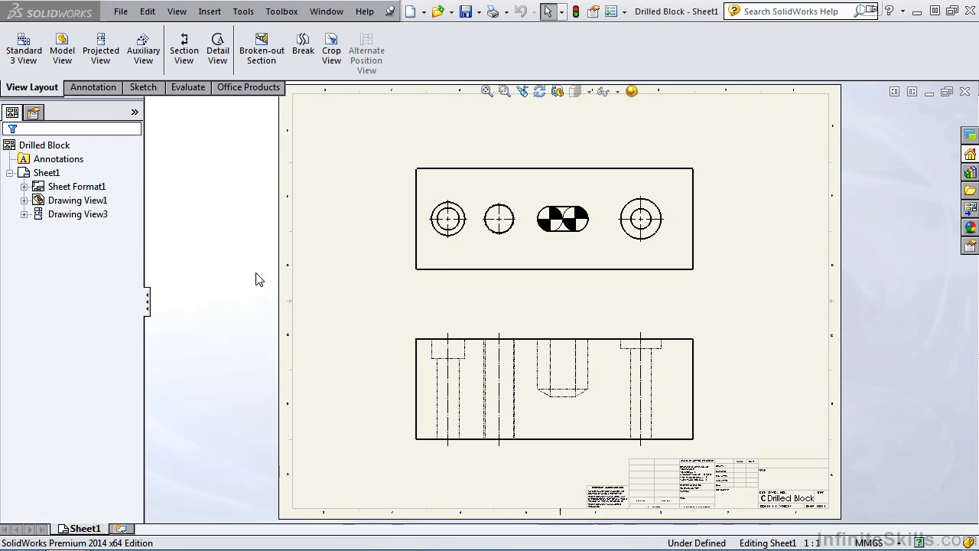
Step: Show the Annotation commands and preview the open SolidWorks documents from the taskbar
click(92, 86)
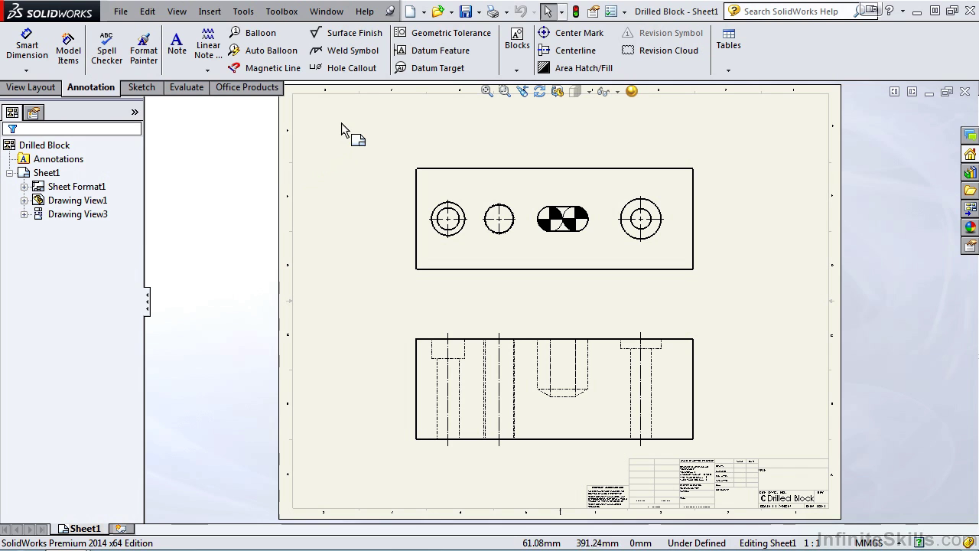
mouse_move(343, 164)
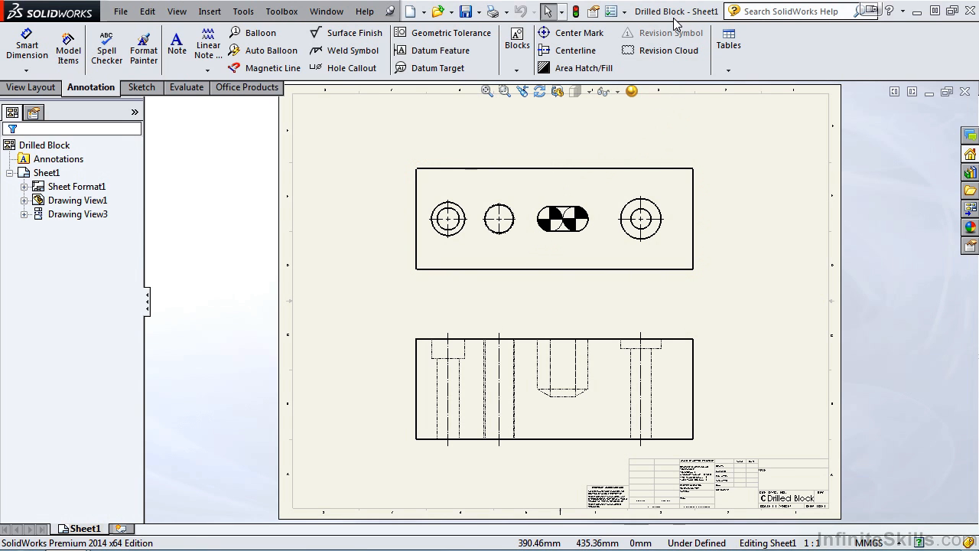
mouse_move(628, 168)
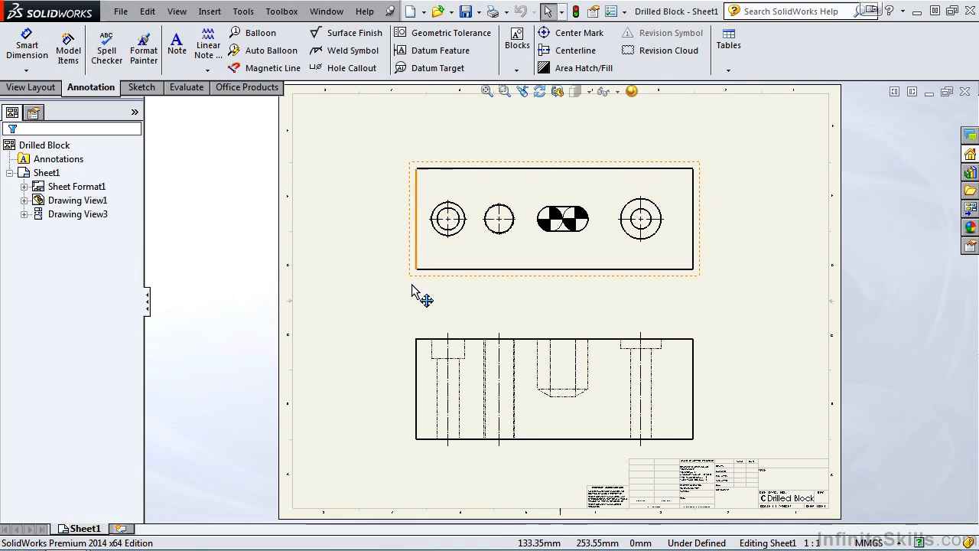
click(62, 455)
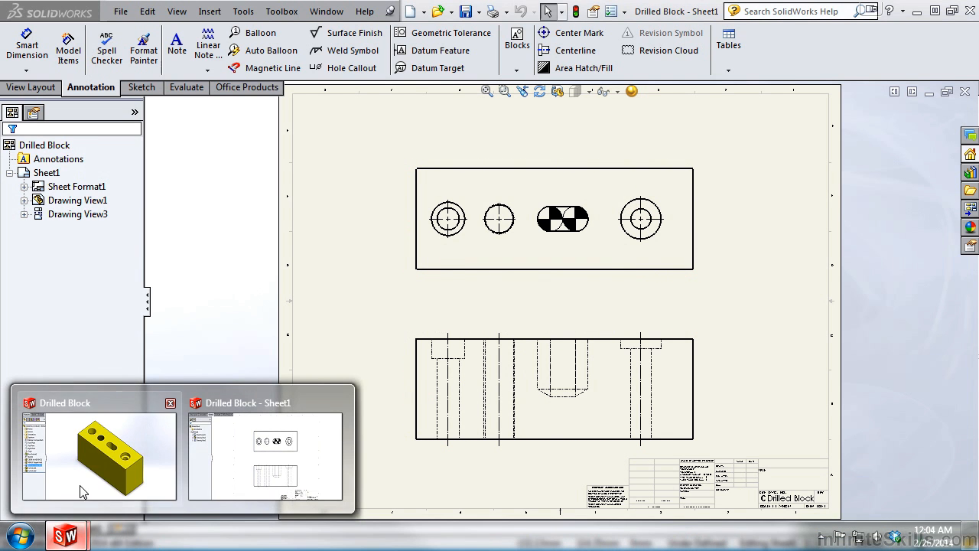
Step: Activate the Drilled Block part and orbit it to show the four holes on its top face
click(97, 456)
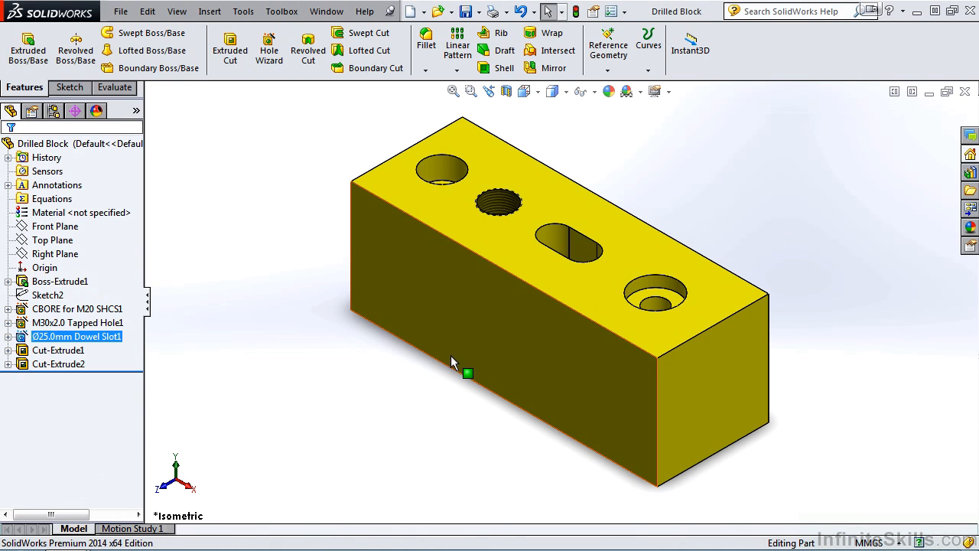
mouse_move(470, 331)
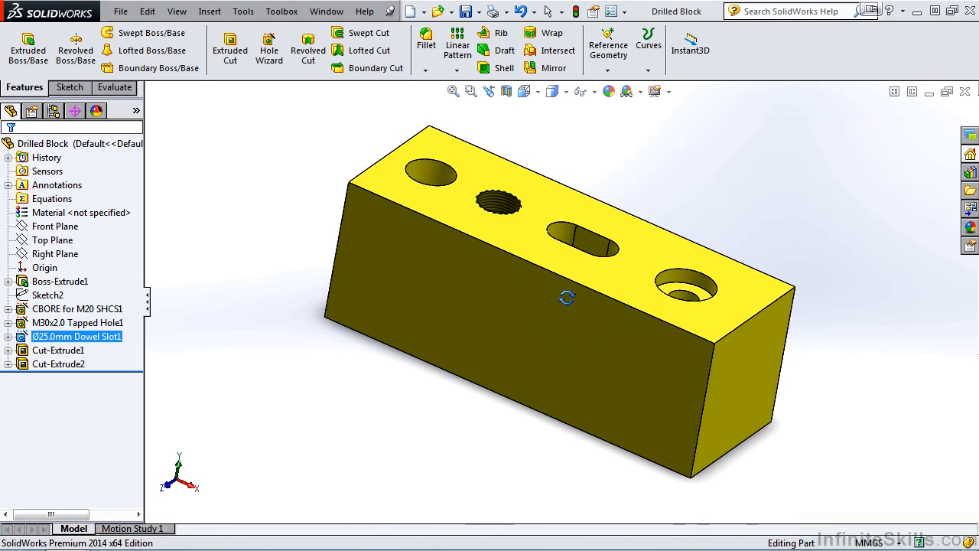
drag(566, 299, 564, 449)
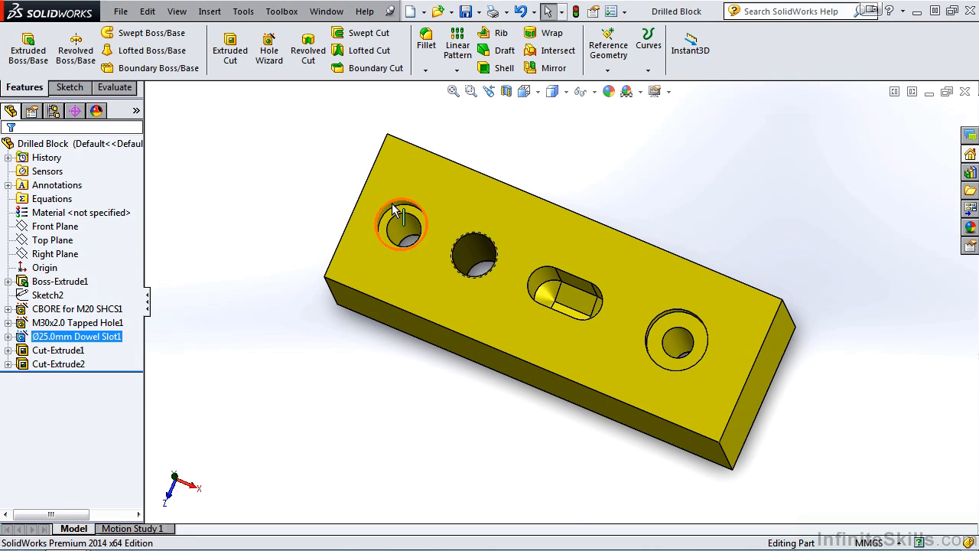
mouse_move(432, 252)
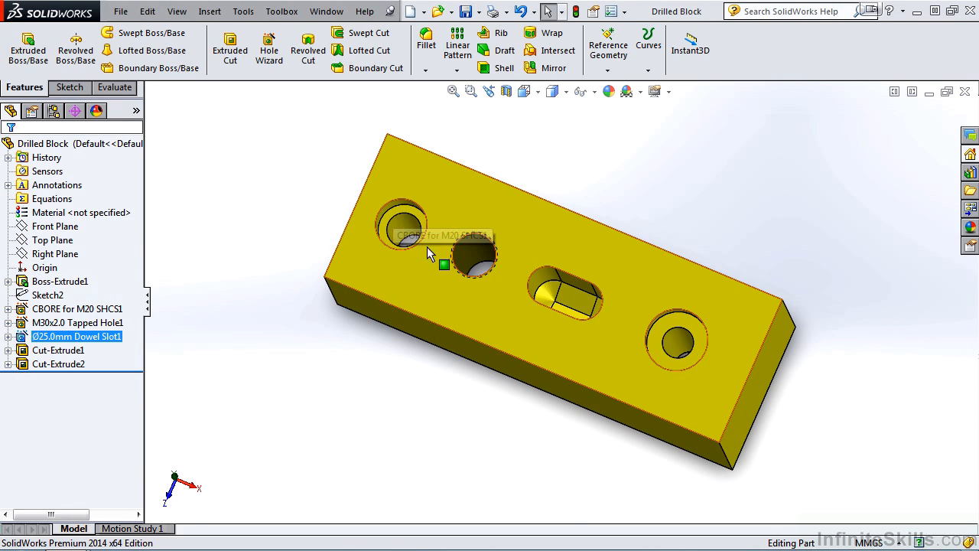
mouse_move(474, 250)
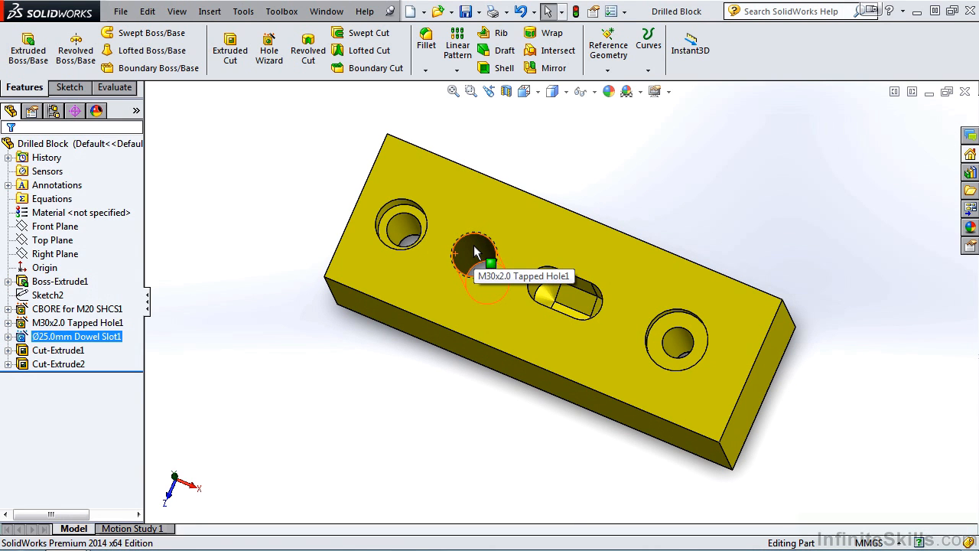
mouse_move(566, 299)
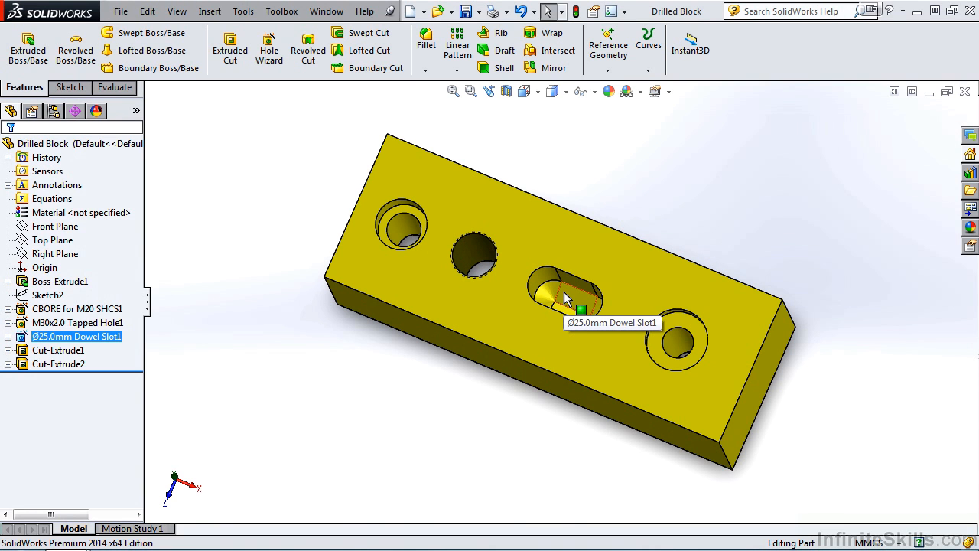
mouse_move(696, 324)
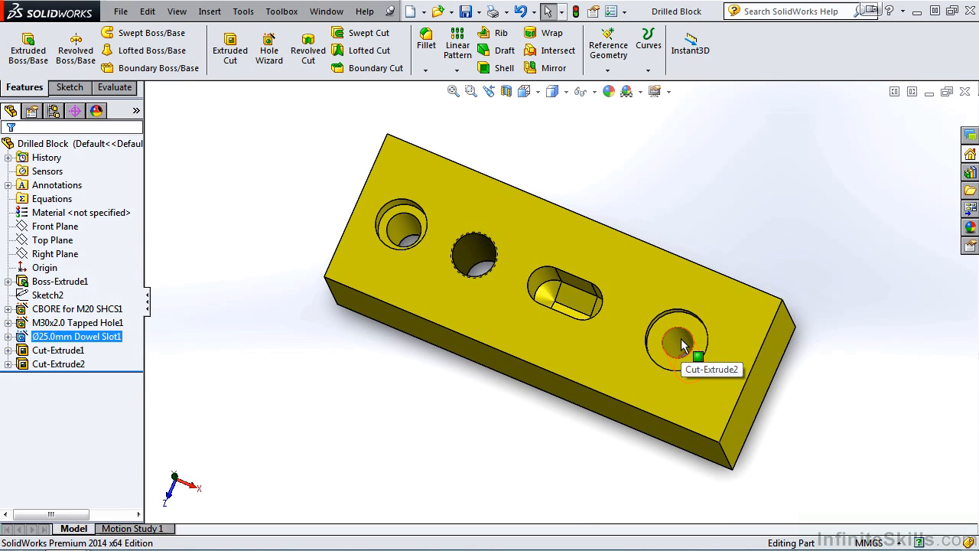
mouse_move(389, 302)
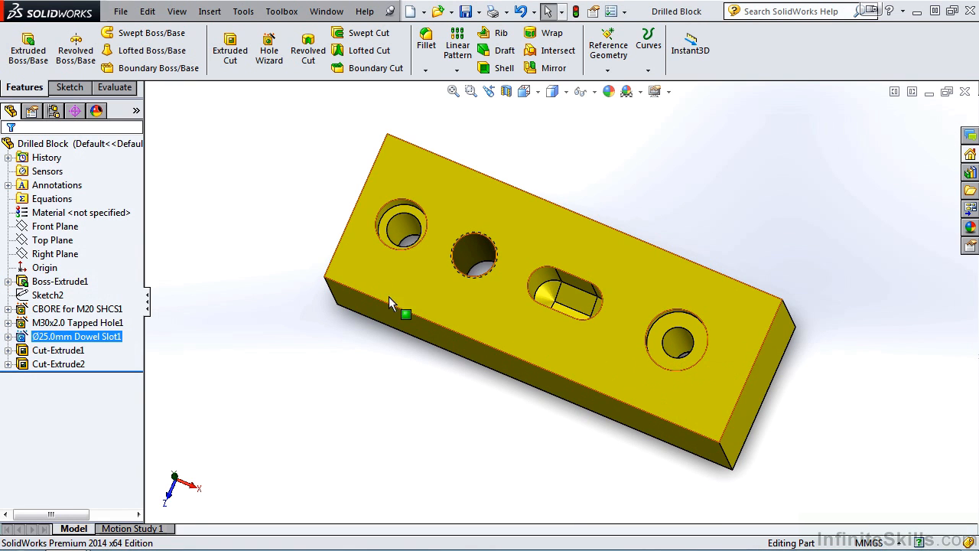
click(77, 309)
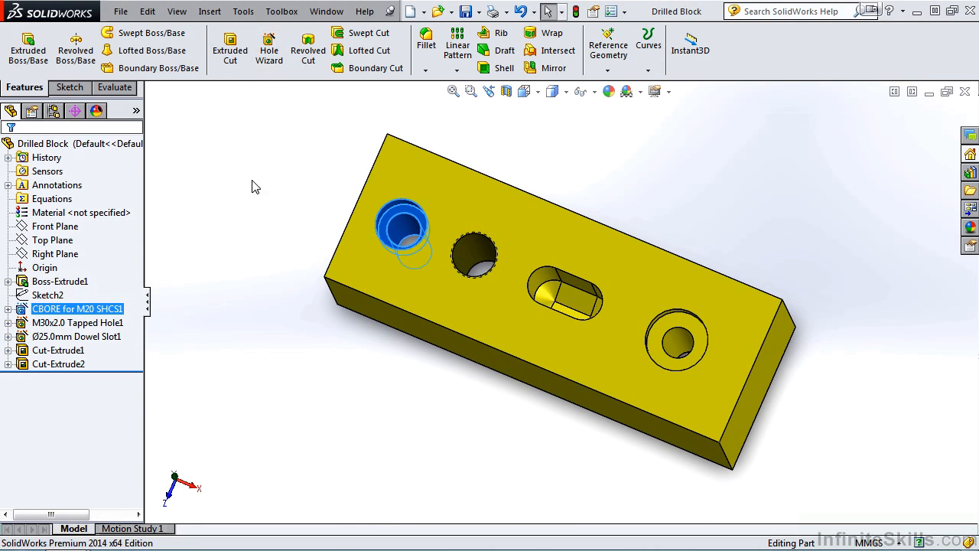
click(77, 321)
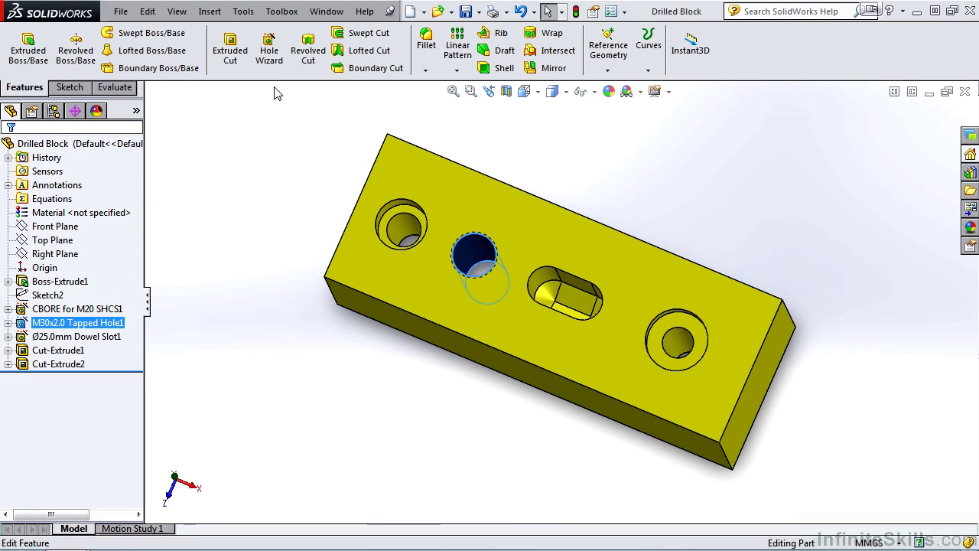
mouse_move(269, 46)
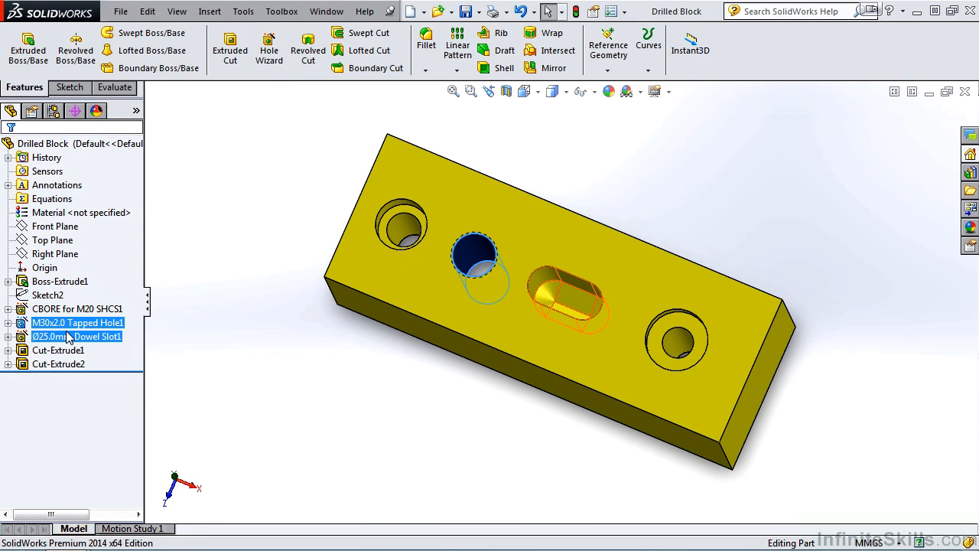
click(69, 336)
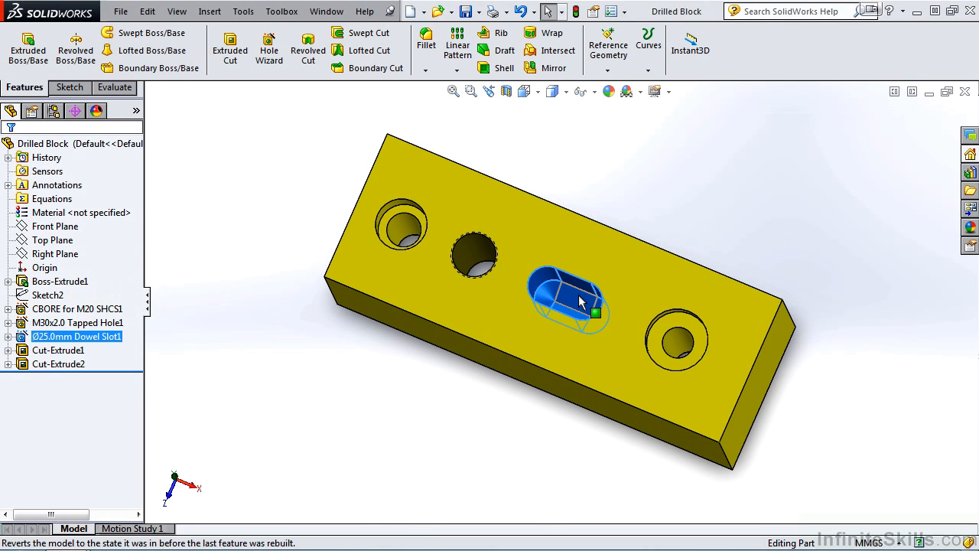
right_click(53, 336)
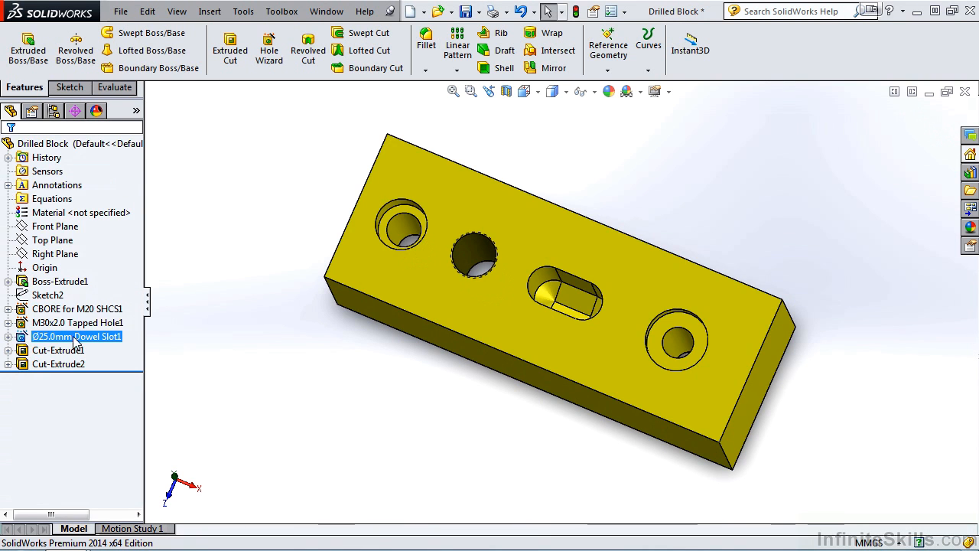
click(58, 364)
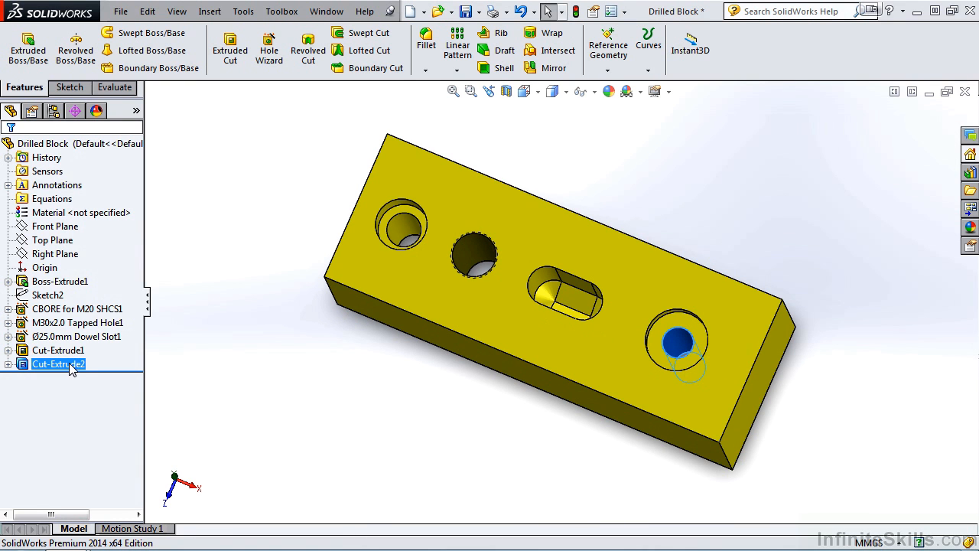
mouse_move(74, 366)
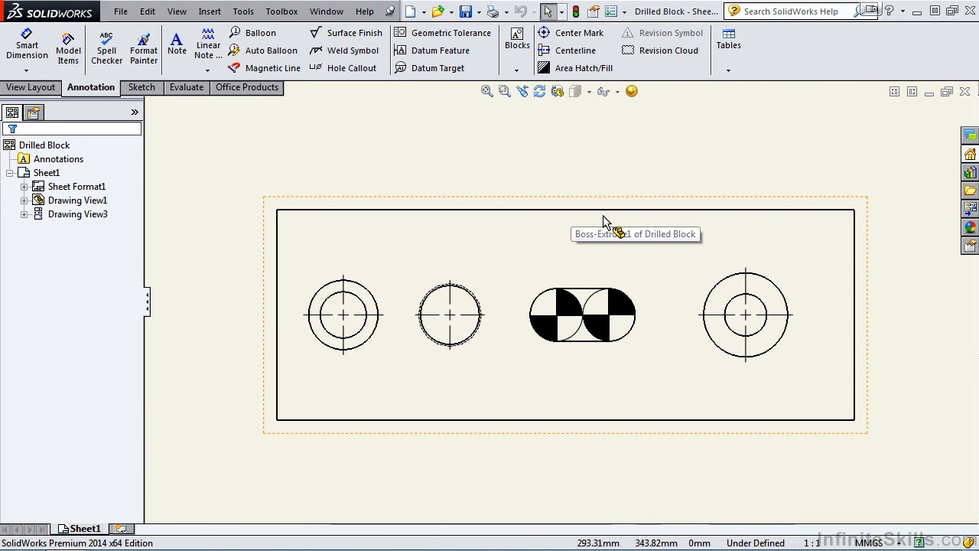
mouse_move(349, 67)
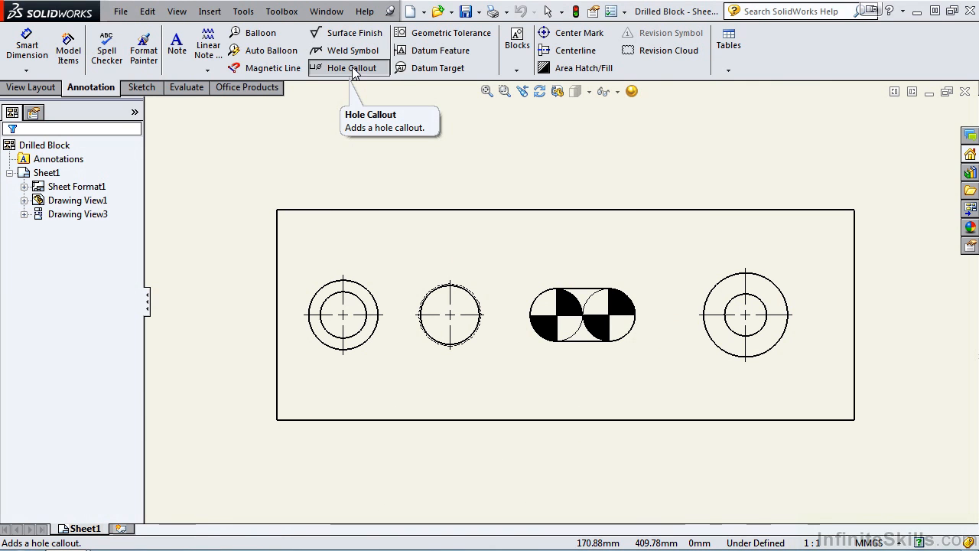
Step: Attach a Hole Callout to the leftmost counterbore hole, reading Ø22 THRU ALL over Ø33 deep 20
click(347, 67)
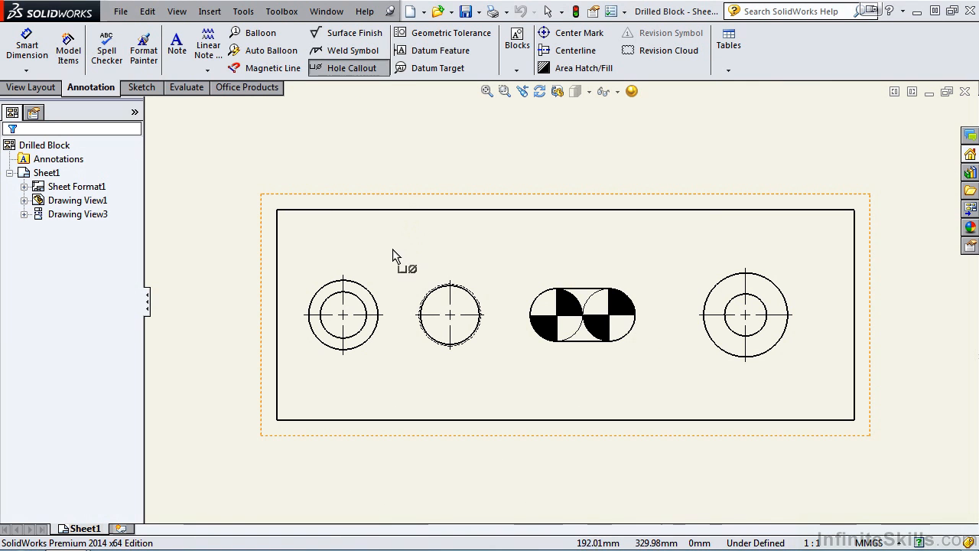
mouse_move(360, 298)
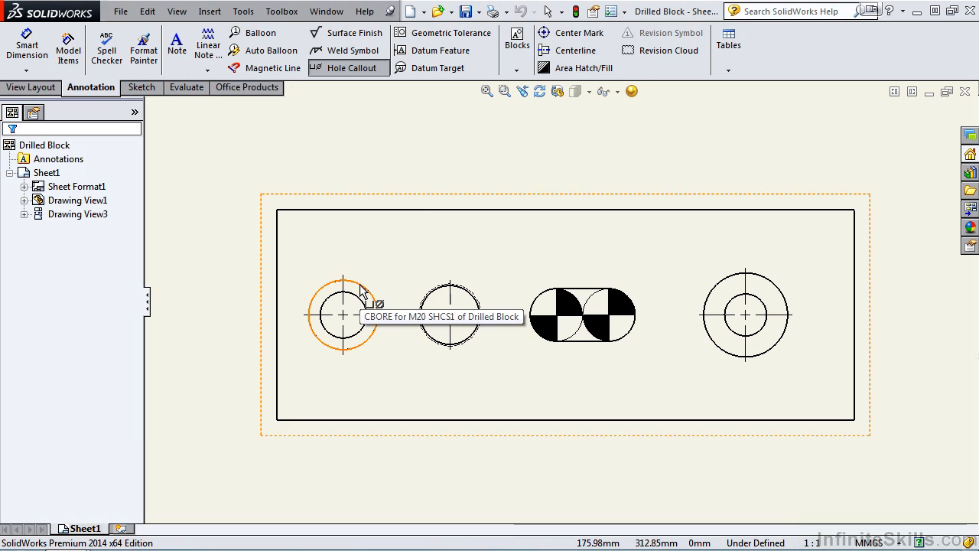
click(344, 287)
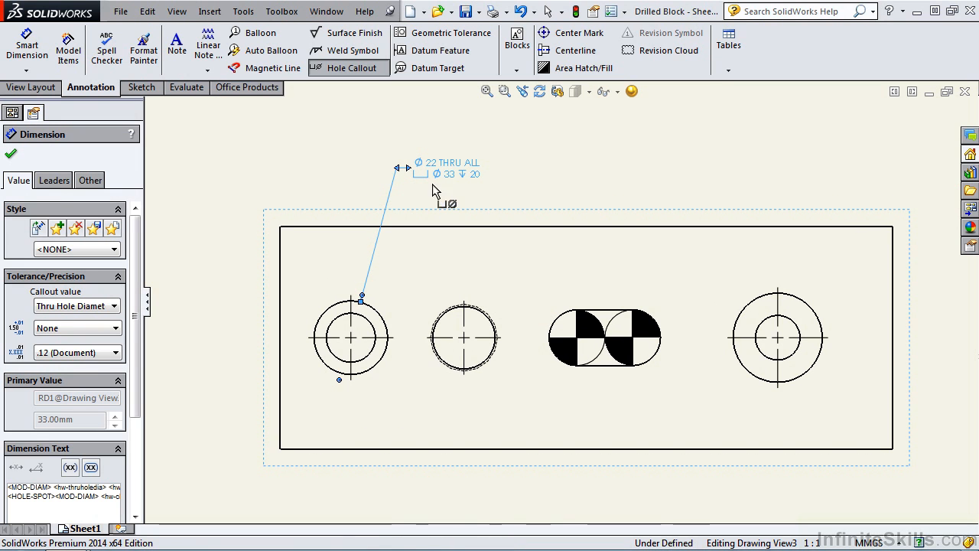
mouse_move(437, 178)
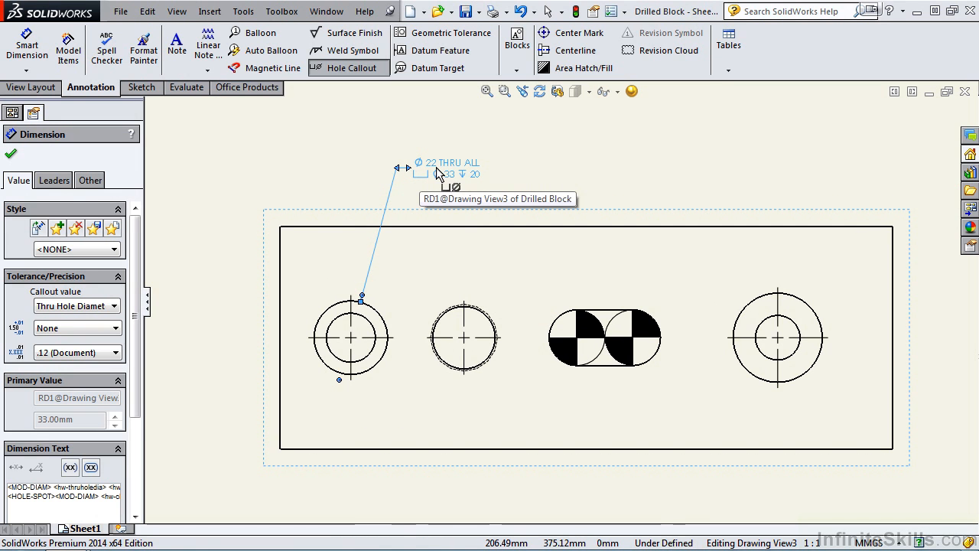
mouse_move(446, 178)
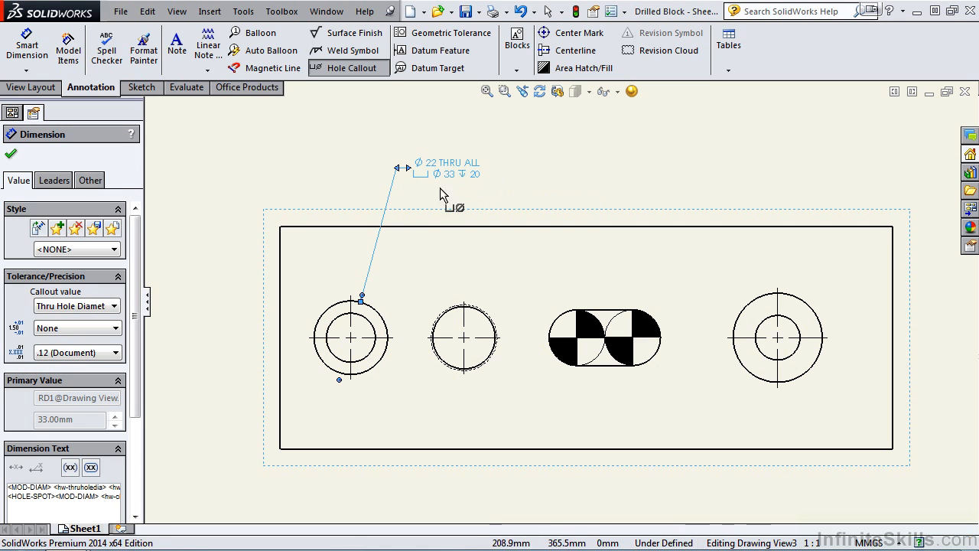
mouse_move(454, 187)
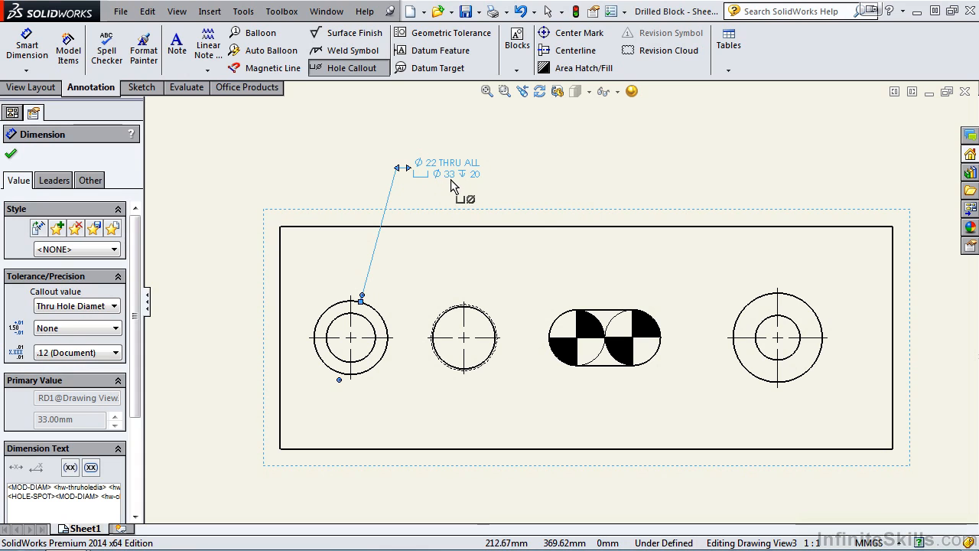
mouse_move(465, 186)
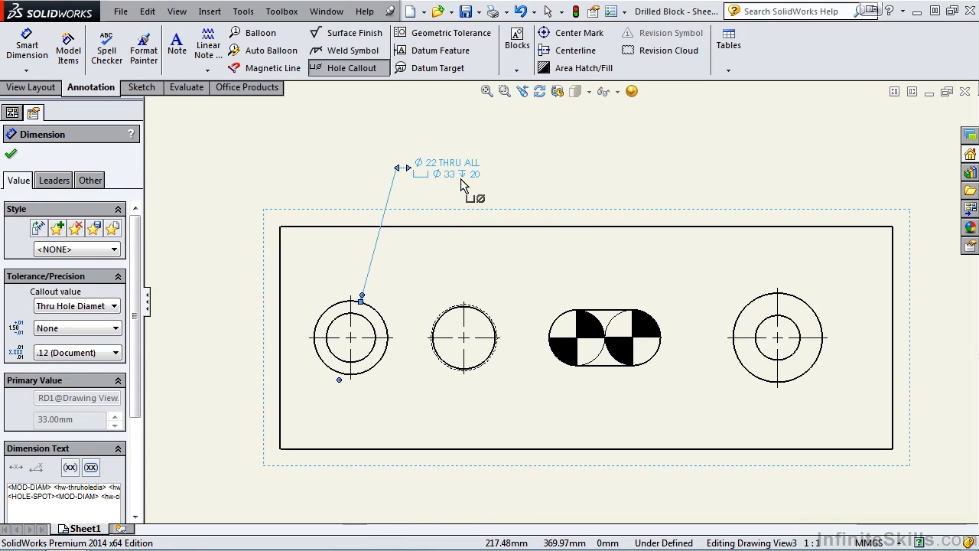
mouse_move(474, 187)
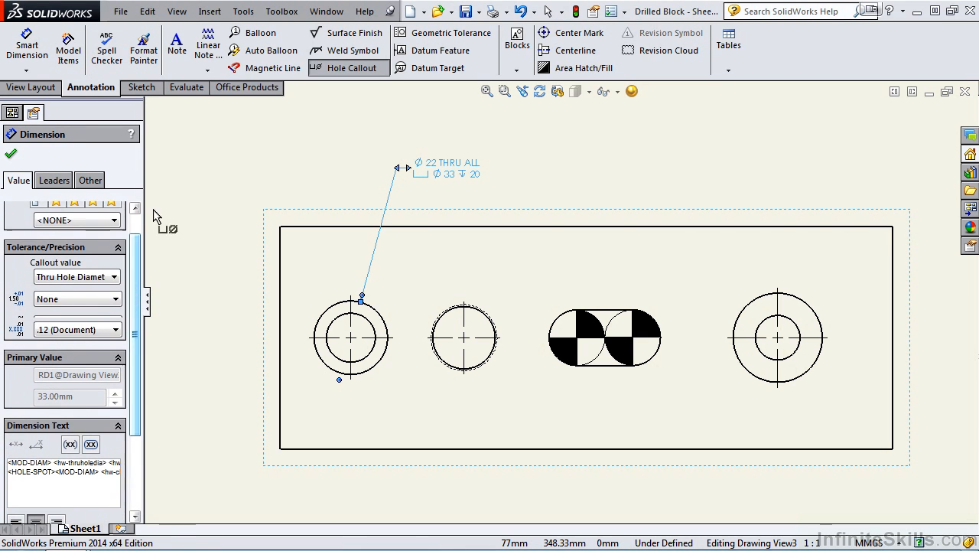
mouse_move(477, 313)
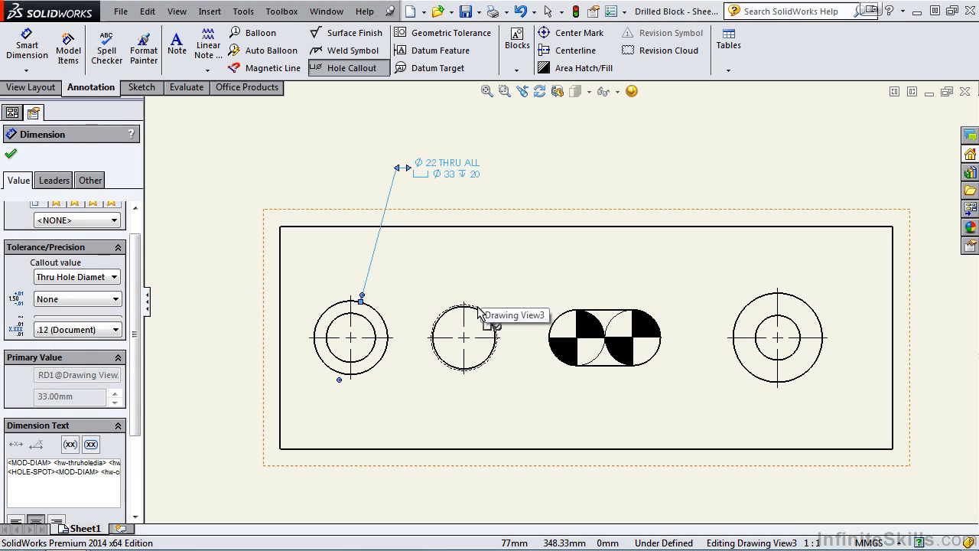
Step: Attach a callout to the threaded hole and trim it to the M30X2.0 - 6H THRU ALL note
click(465, 303)
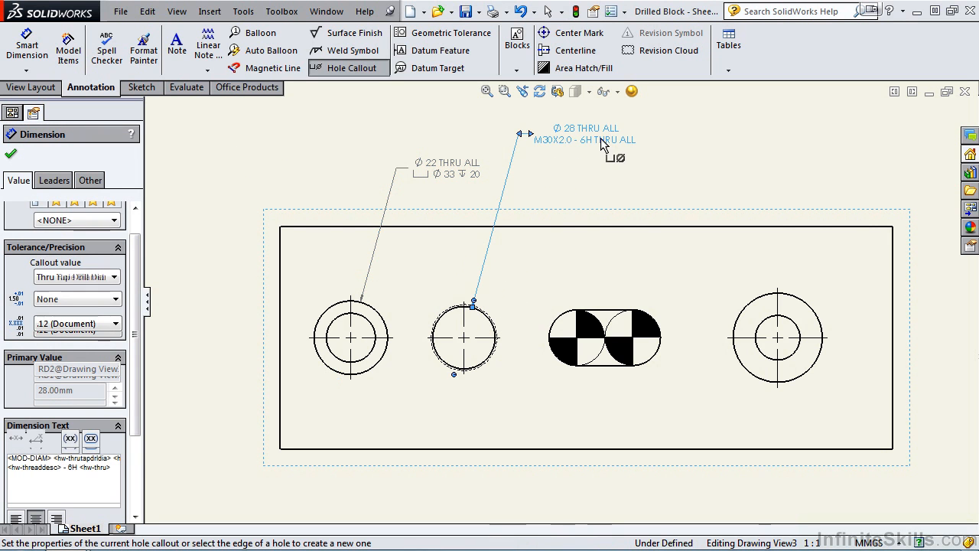
mouse_move(575, 140)
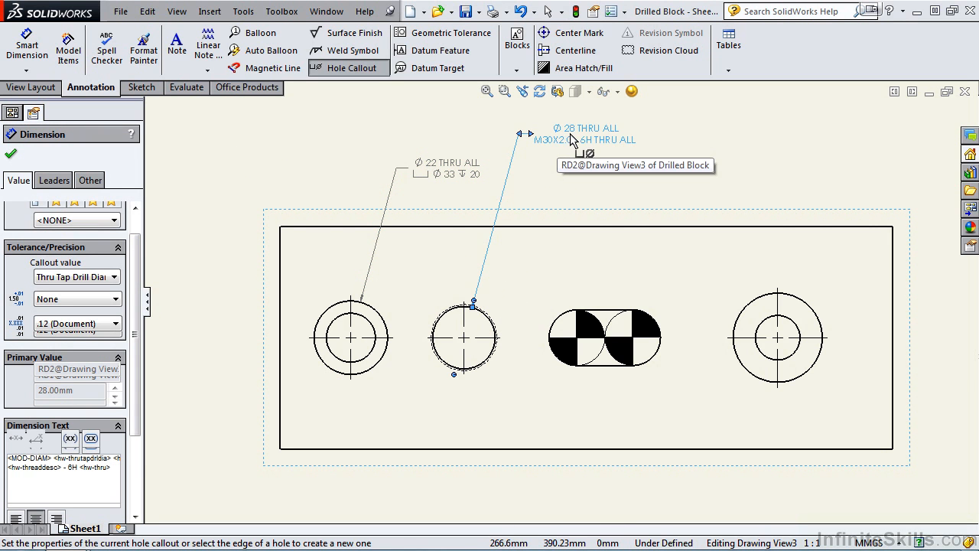
mouse_move(611, 137)
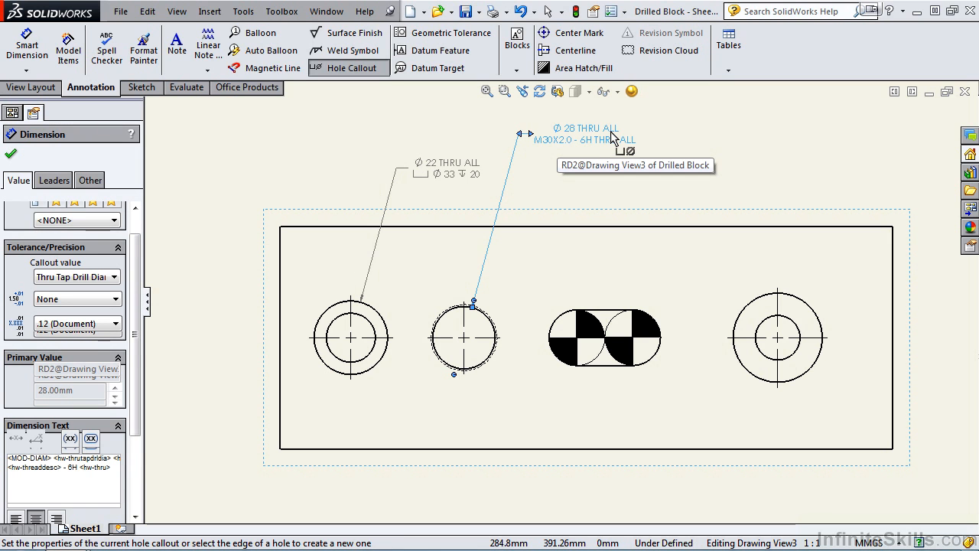
mouse_move(615, 140)
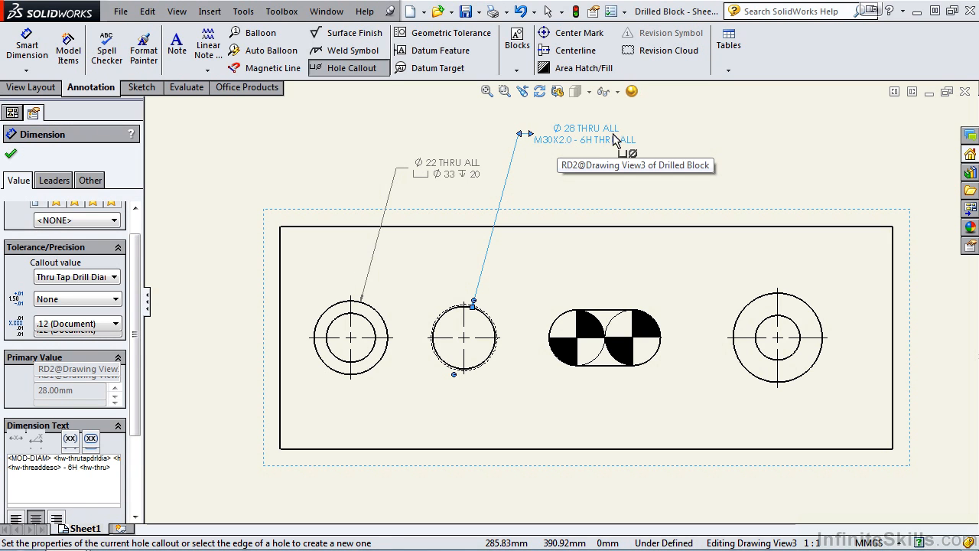
mouse_move(550, 153)
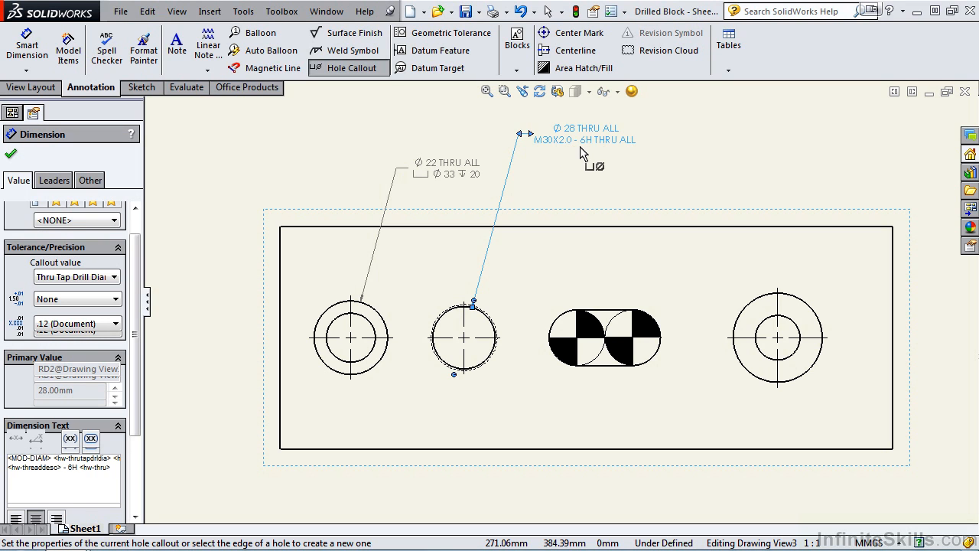
mouse_move(612, 153)
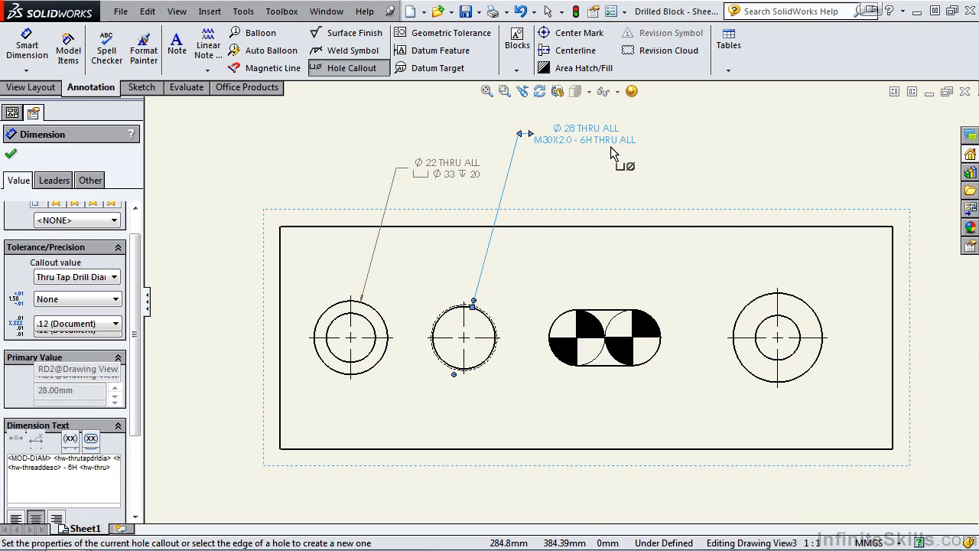
mouse_move(589, 138)
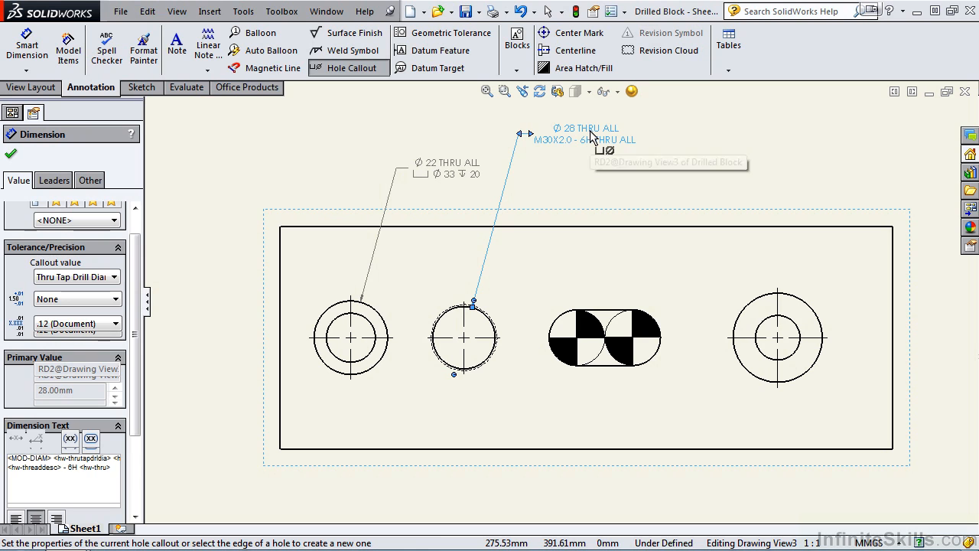
mouse_move(226, 207)
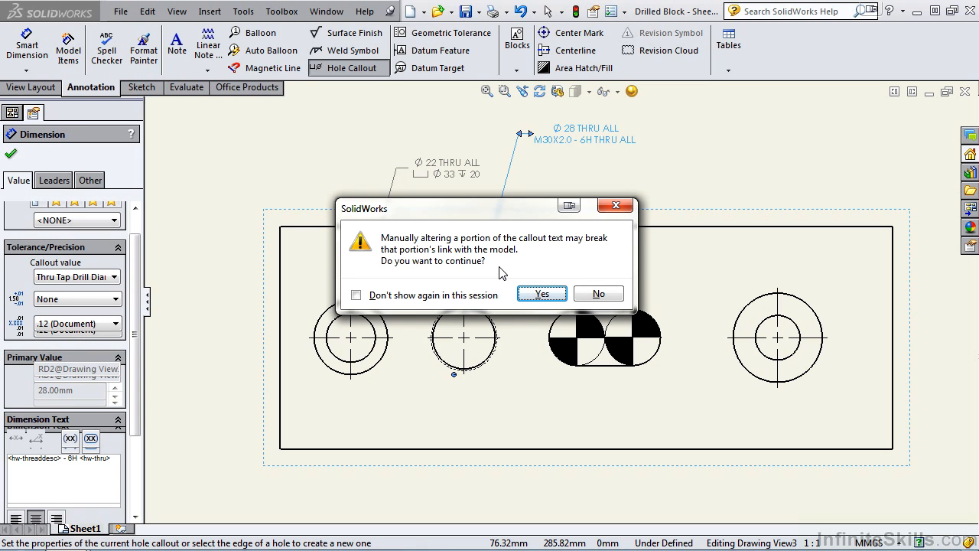
click(541, 294)
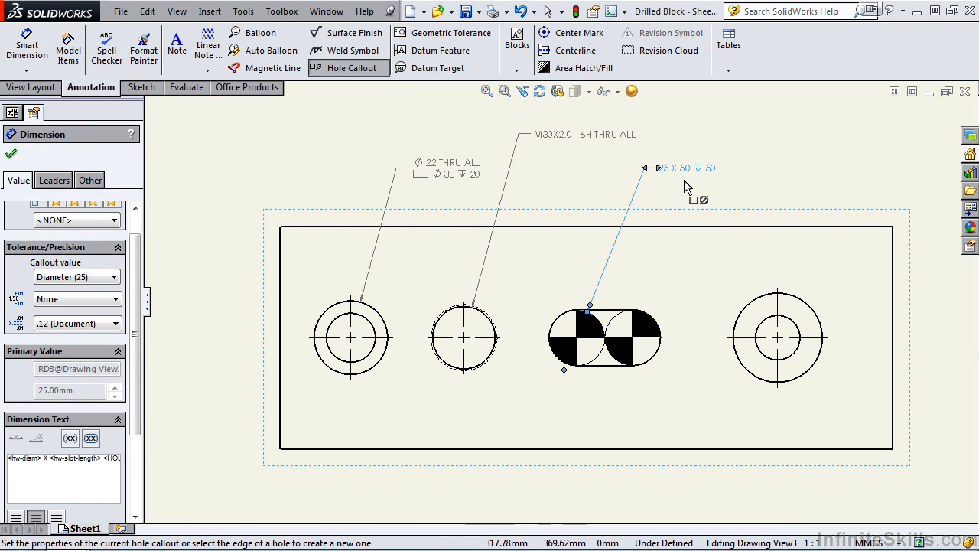
mouse_move(667, 180)
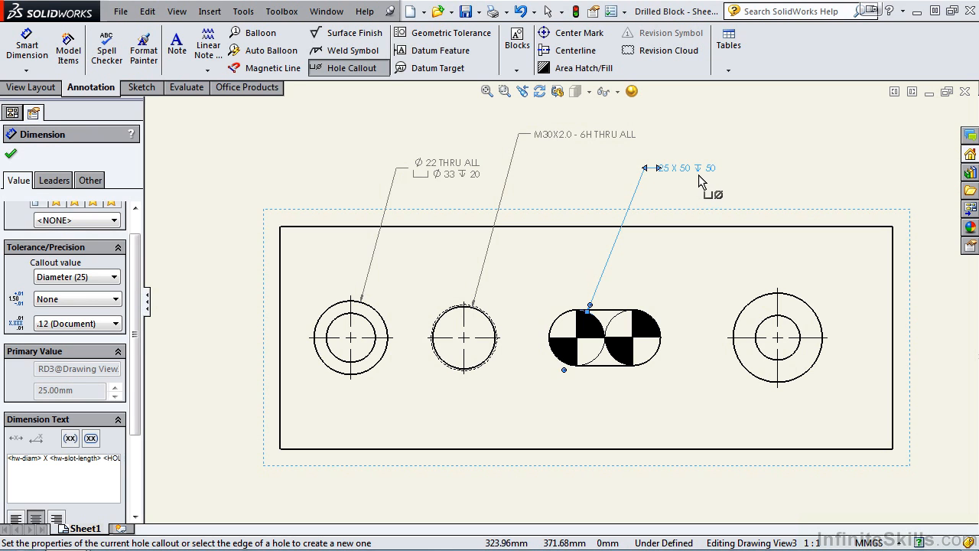
mouse_move(723, 181)
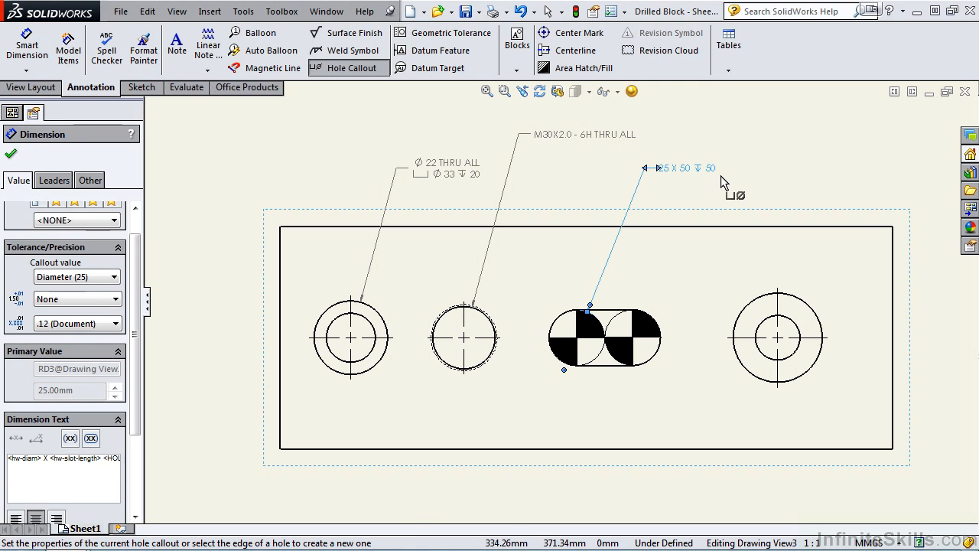
mouse_move(757, 182)
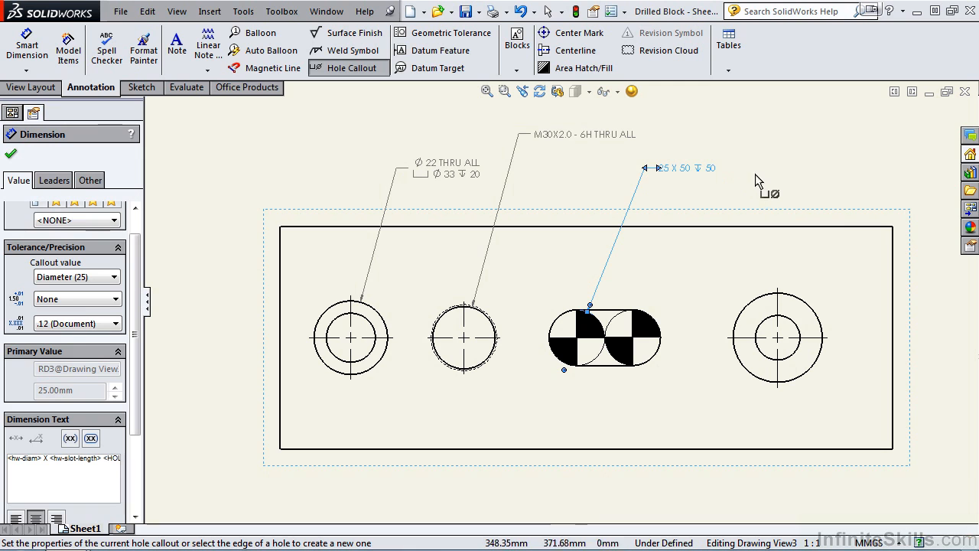
mouse_move(798, 294)
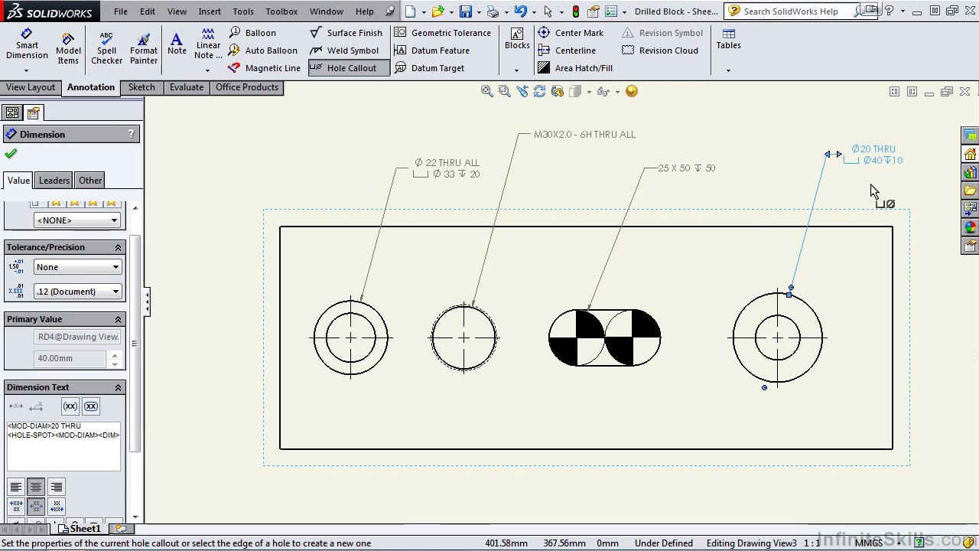
mouse_move(871, 156)
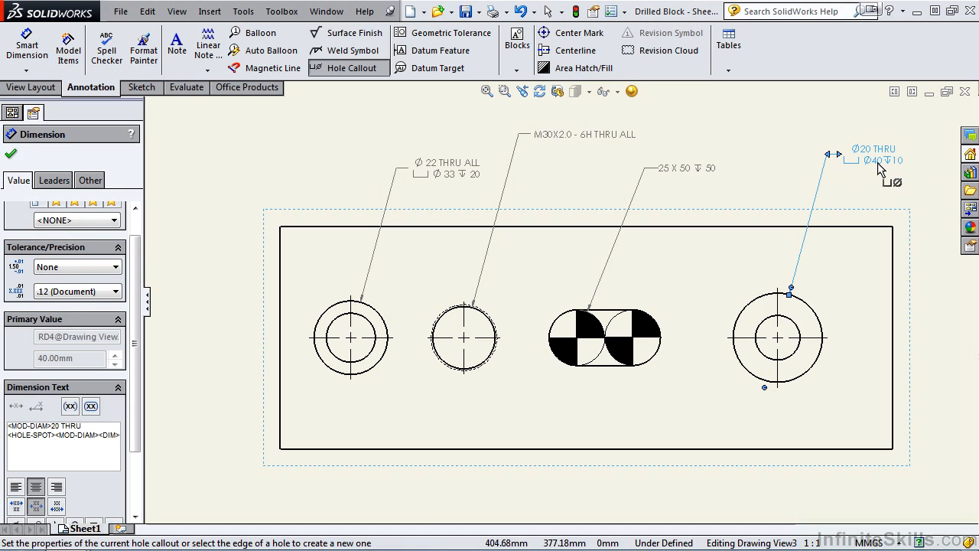
mouse_move(900, 158)
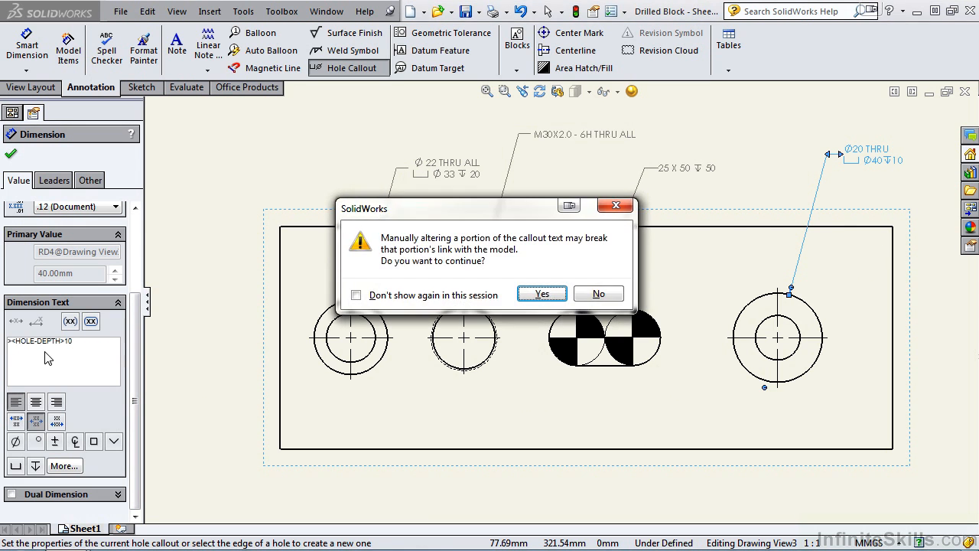
Step: Accept the warning and rebuild the rightmost hole's callout text as Ø20 over Ø40 deep 10
click(542, 293)
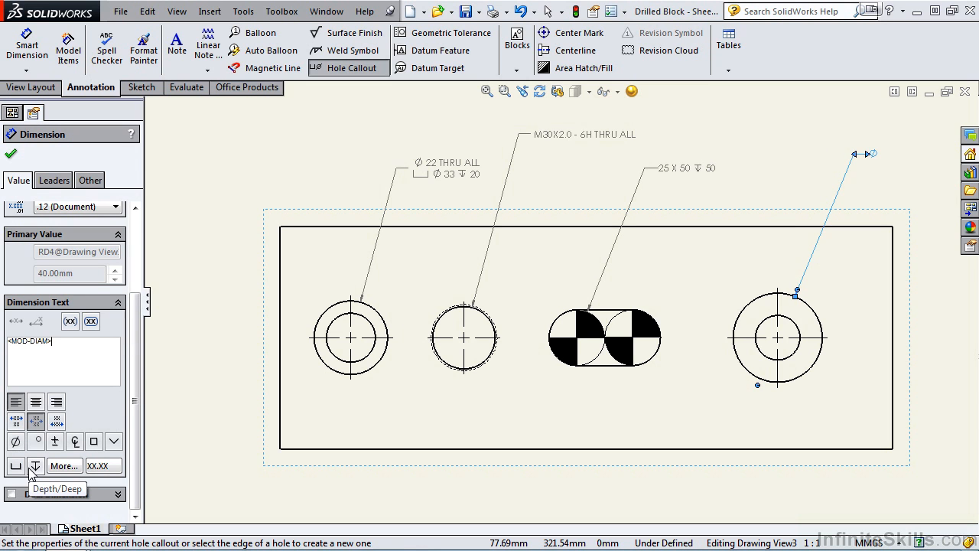
text(20)
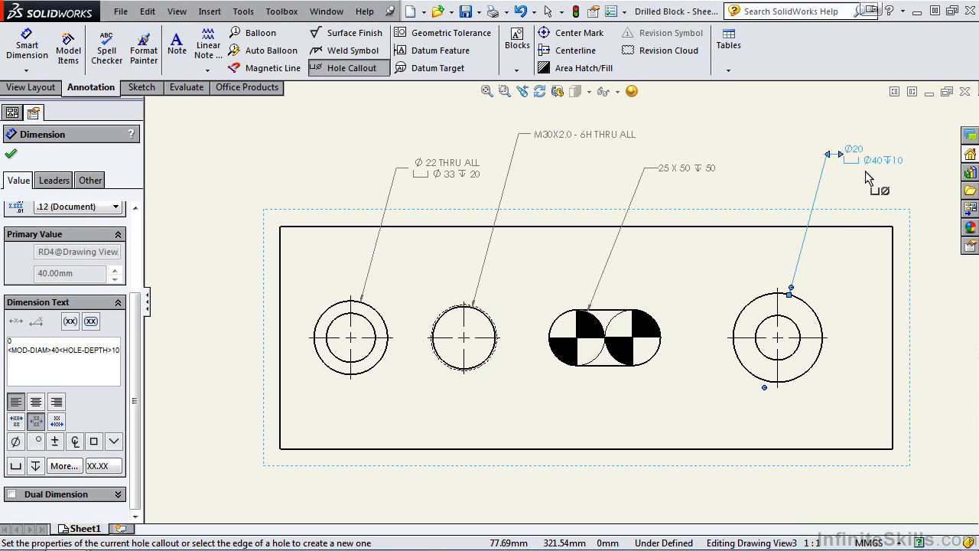
mouse_move(26, 139)
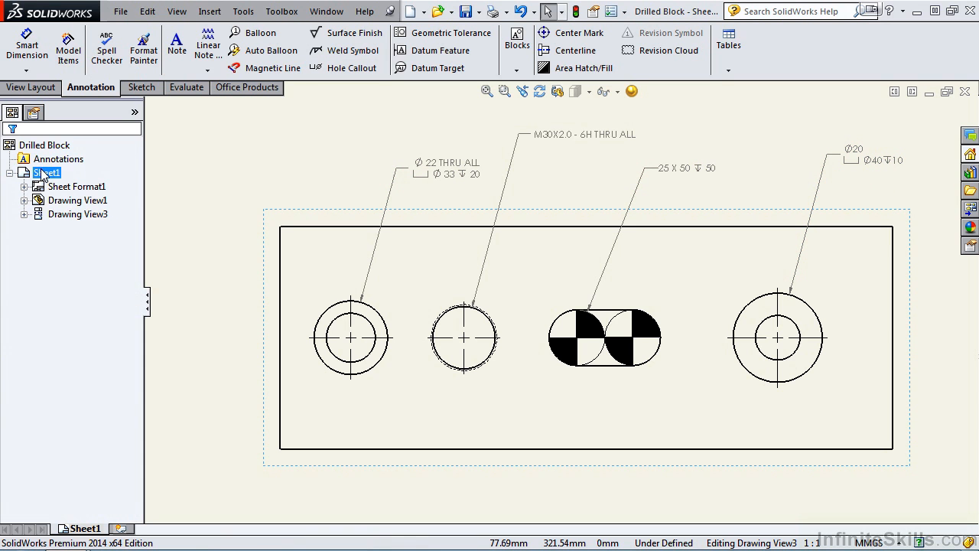
mouse_move(341, 334)
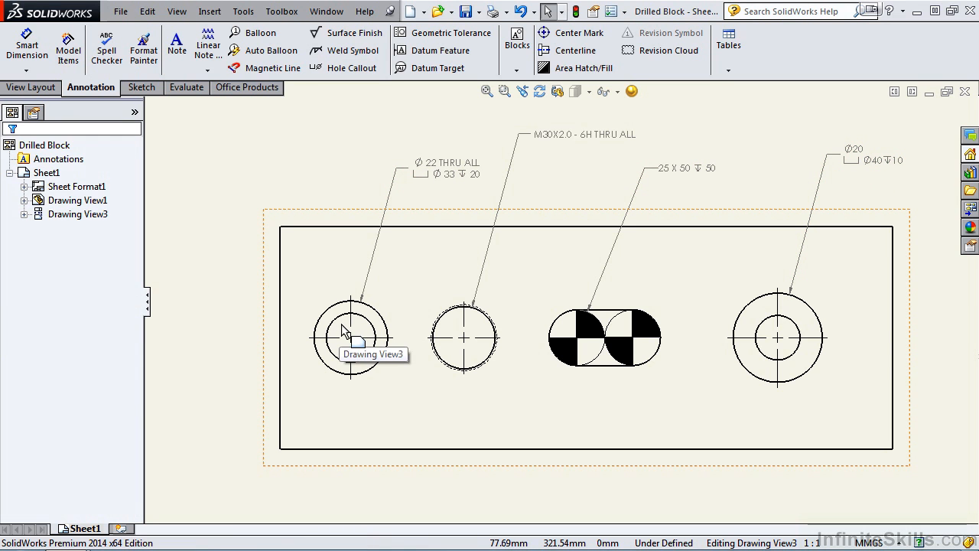